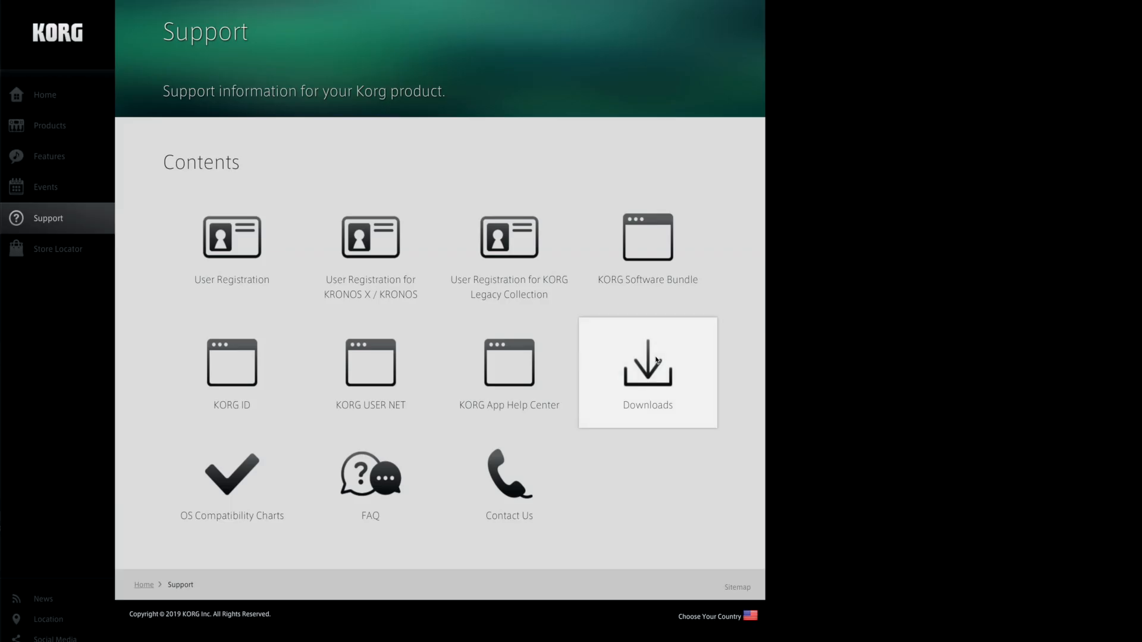
Reach the KRONOS Downloads page from Support and bring its Software firmware section into view
{"action": "left_click", "coordinate": [647, 364]}
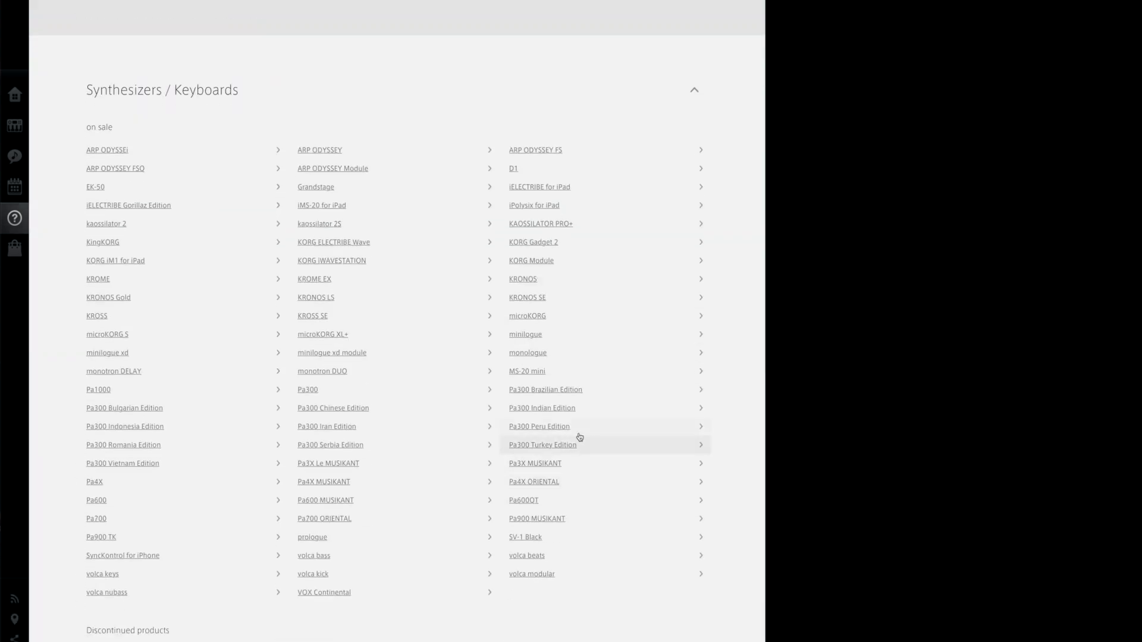
{"action": "left_click", "coordinate": [522, 278]}
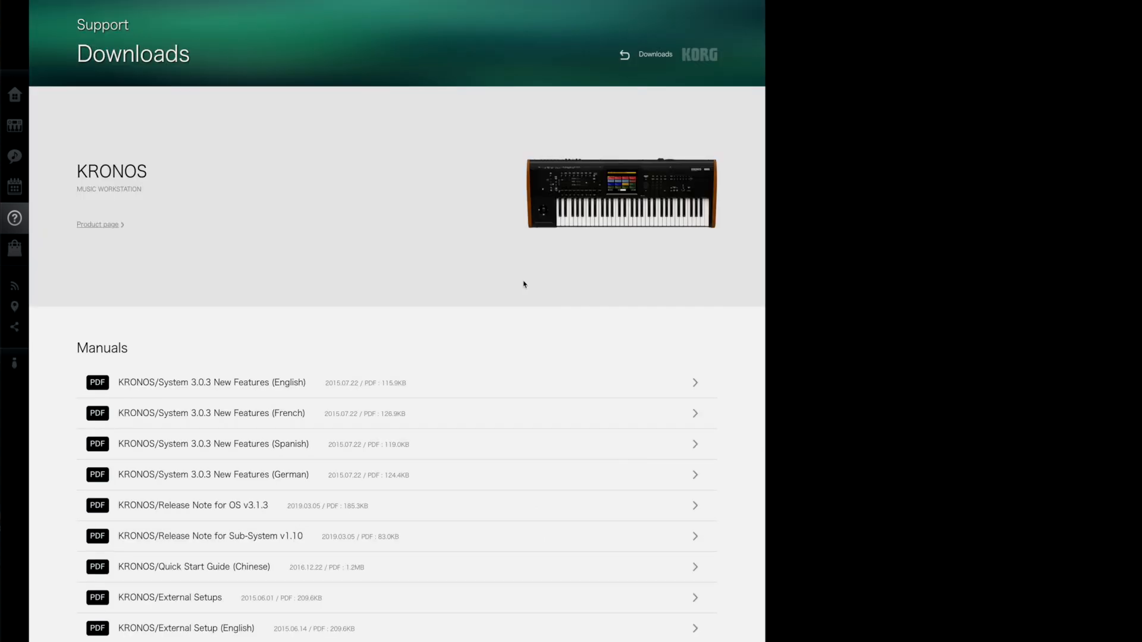
{"action": "scroll", "scroll_direction": "down", "scroll_amount": 3}
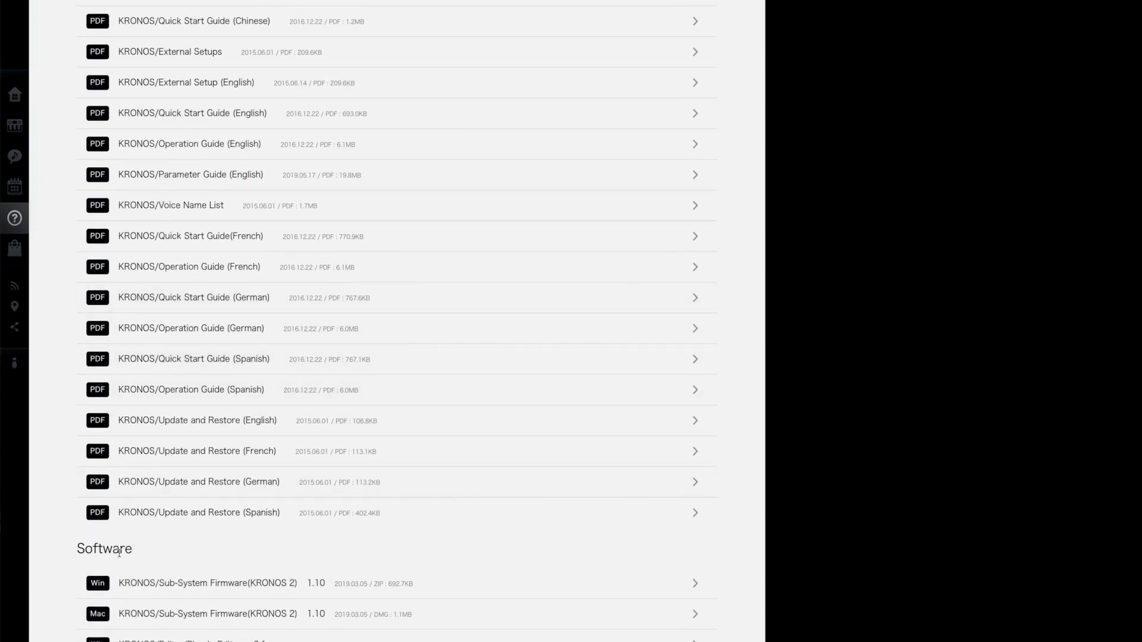